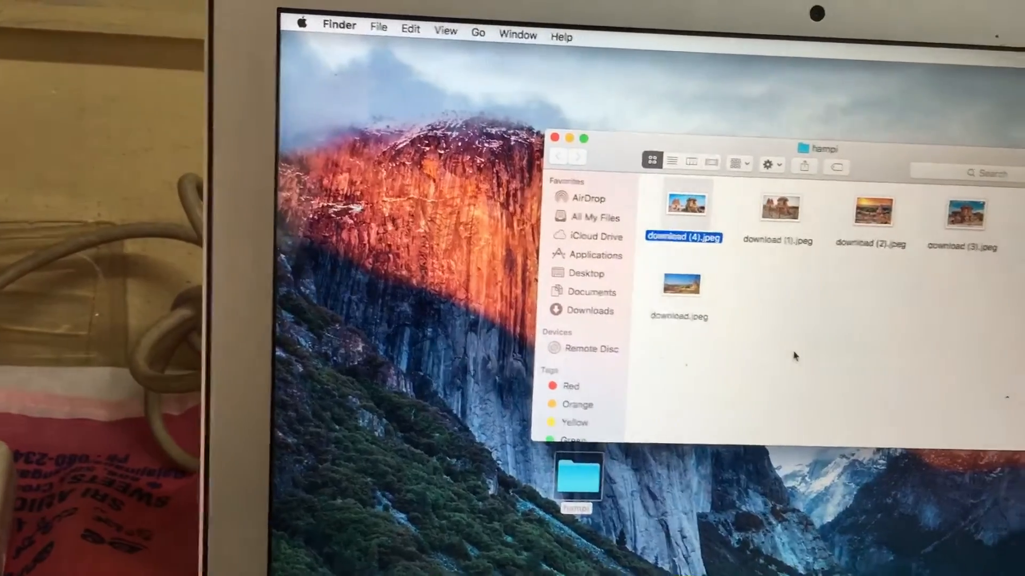
Step: Open download (4).jpeg, the Hampi stone chariot temple photo, to view it fullscreen
double_click(684, 201)
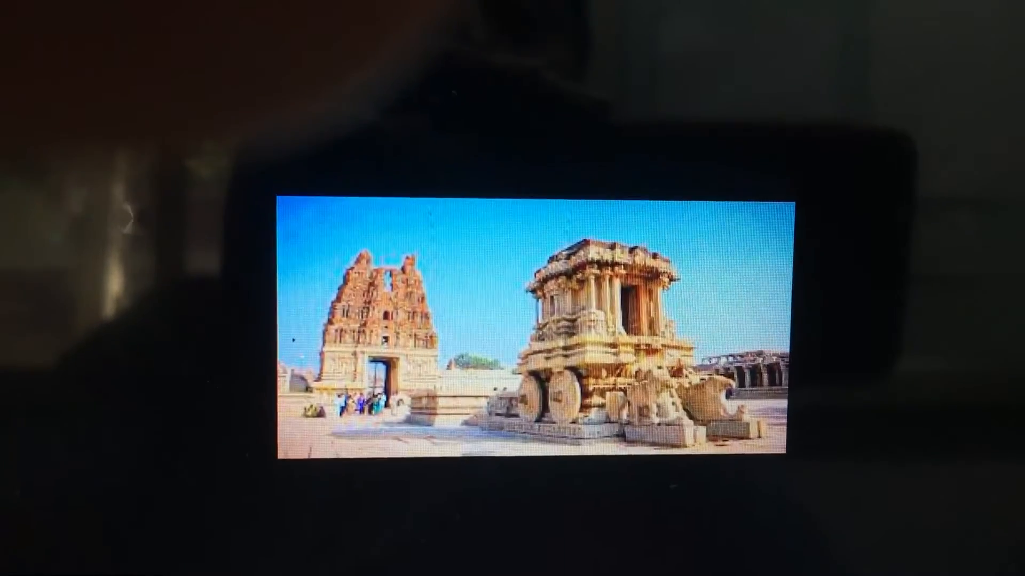